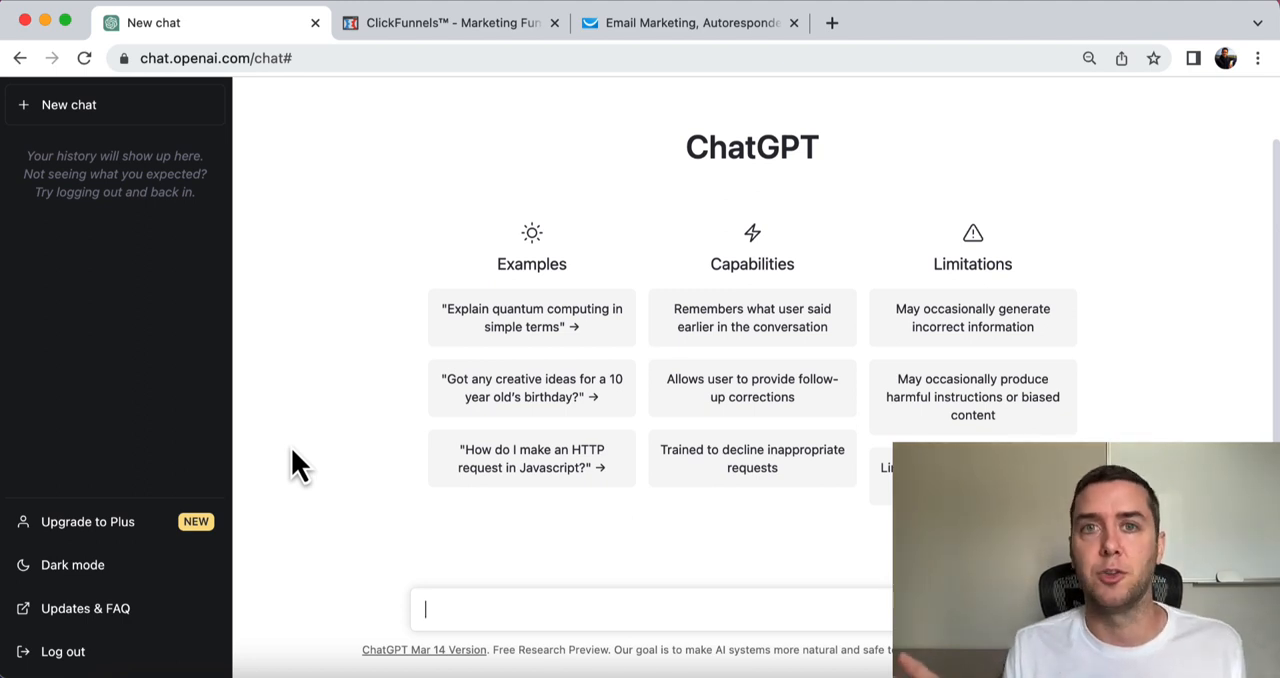
Submit a prompt asking for a dog collar sales letter using the problem-agitate-solution model
{"action": "type", "text": "w"}
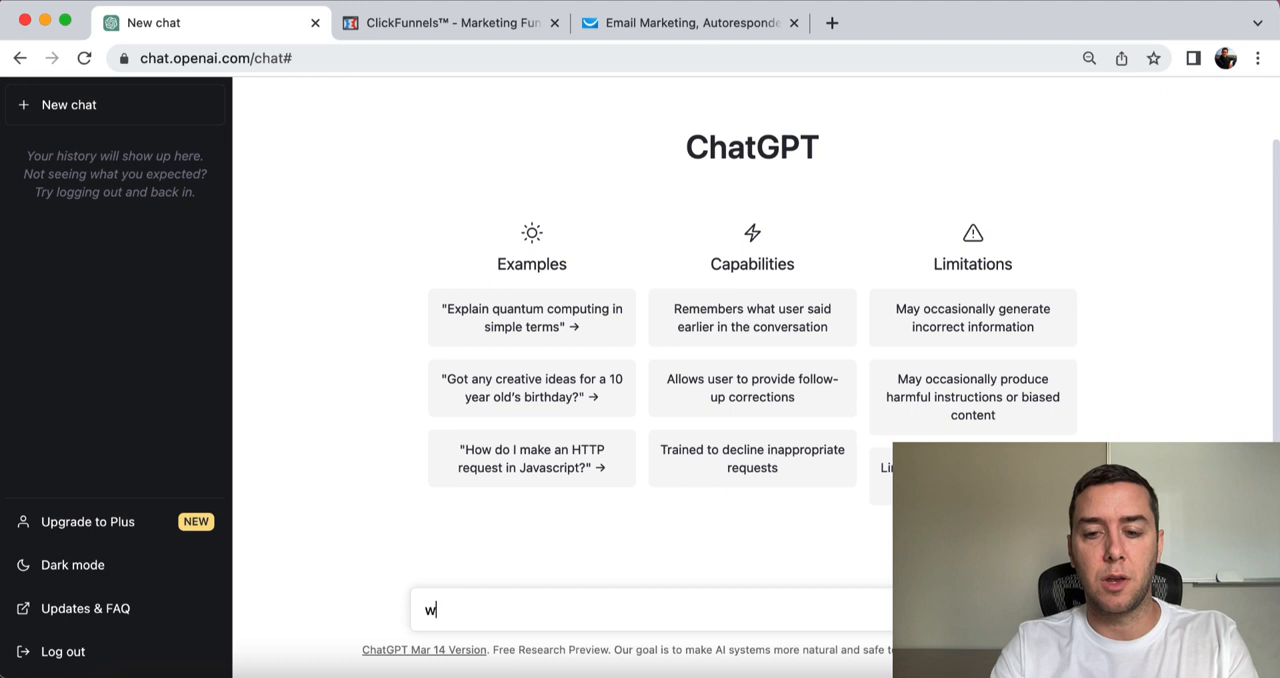
{"action": "type", "text": "rite a sales letter"}
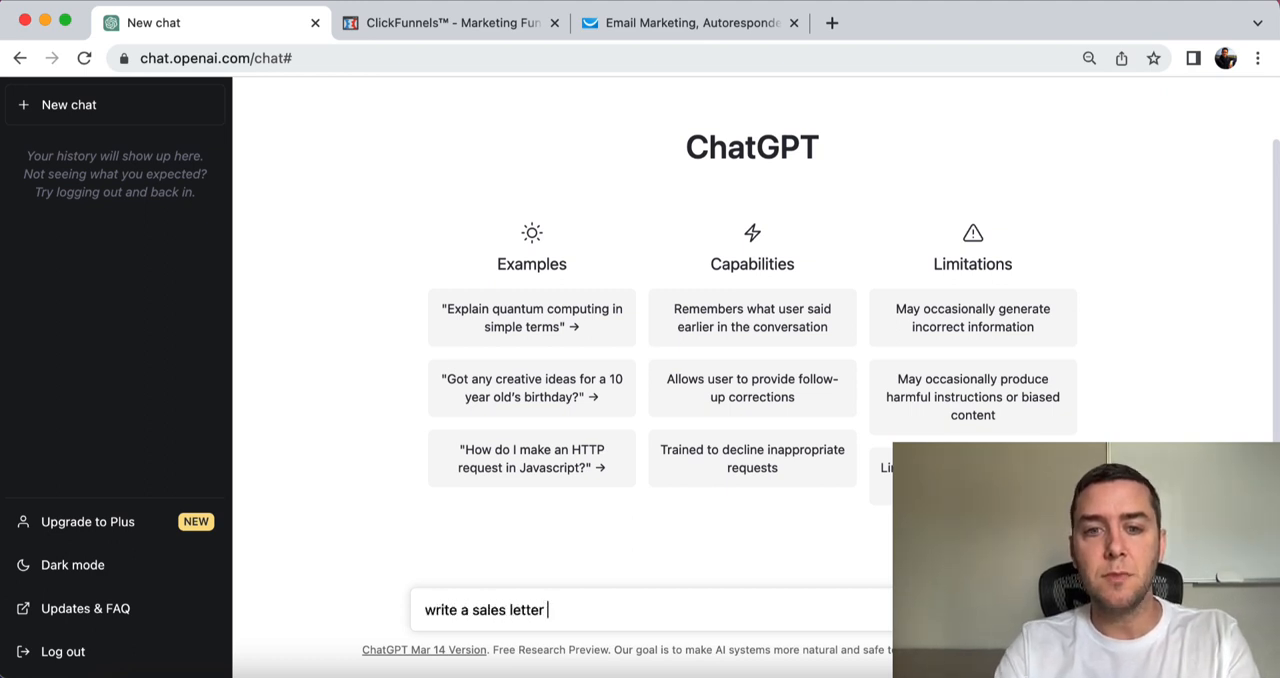
{"action": "type", "text": "for a"}
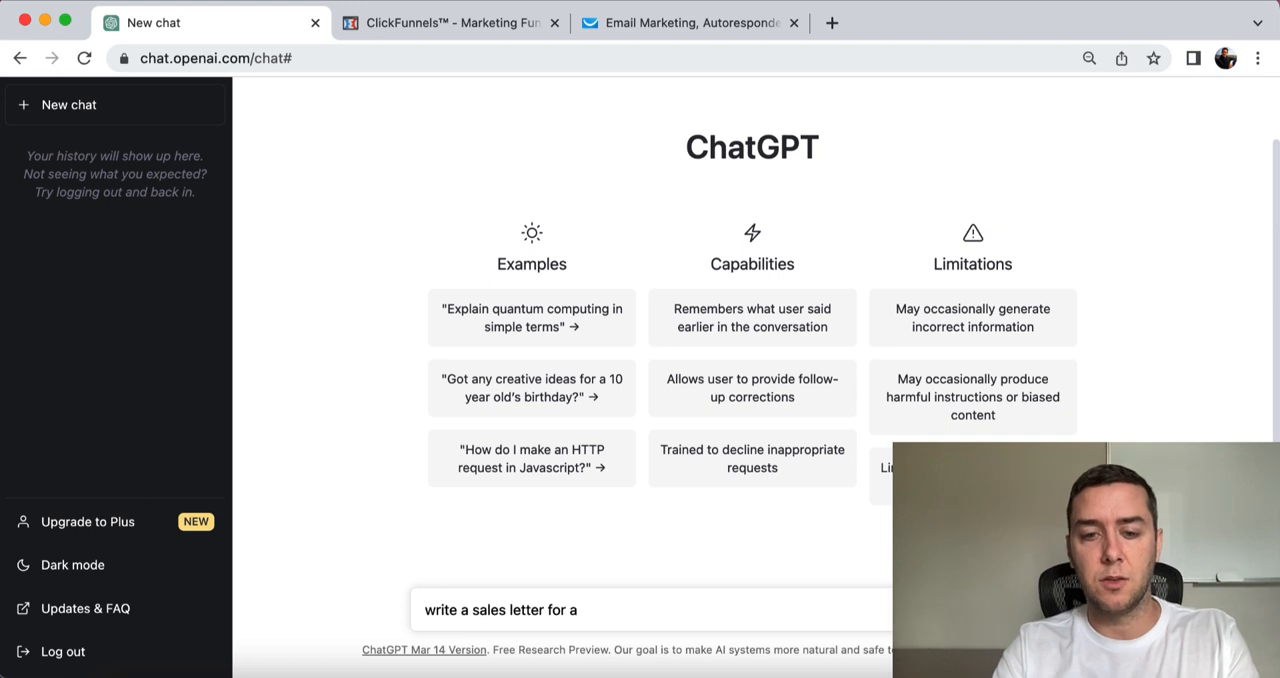
{"action": "type", "text": "dog collar that I sell. Use the problem agitate so"}
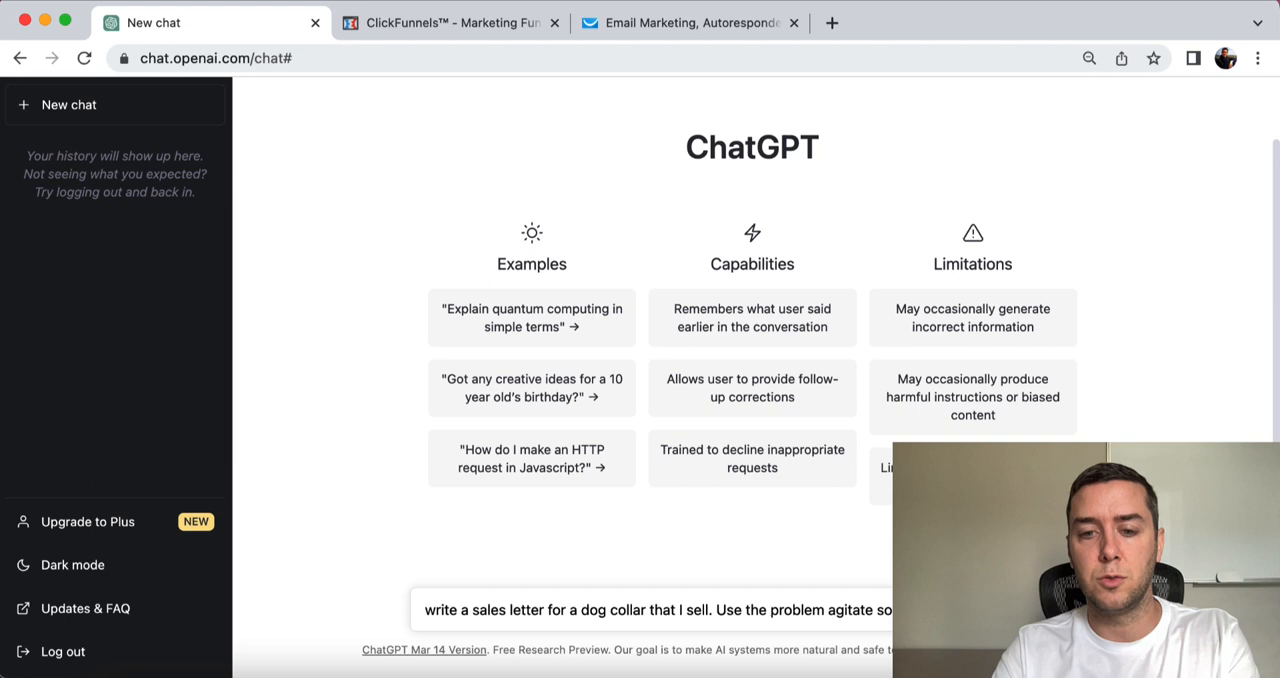
{"action": "key", "text": "Enter"}
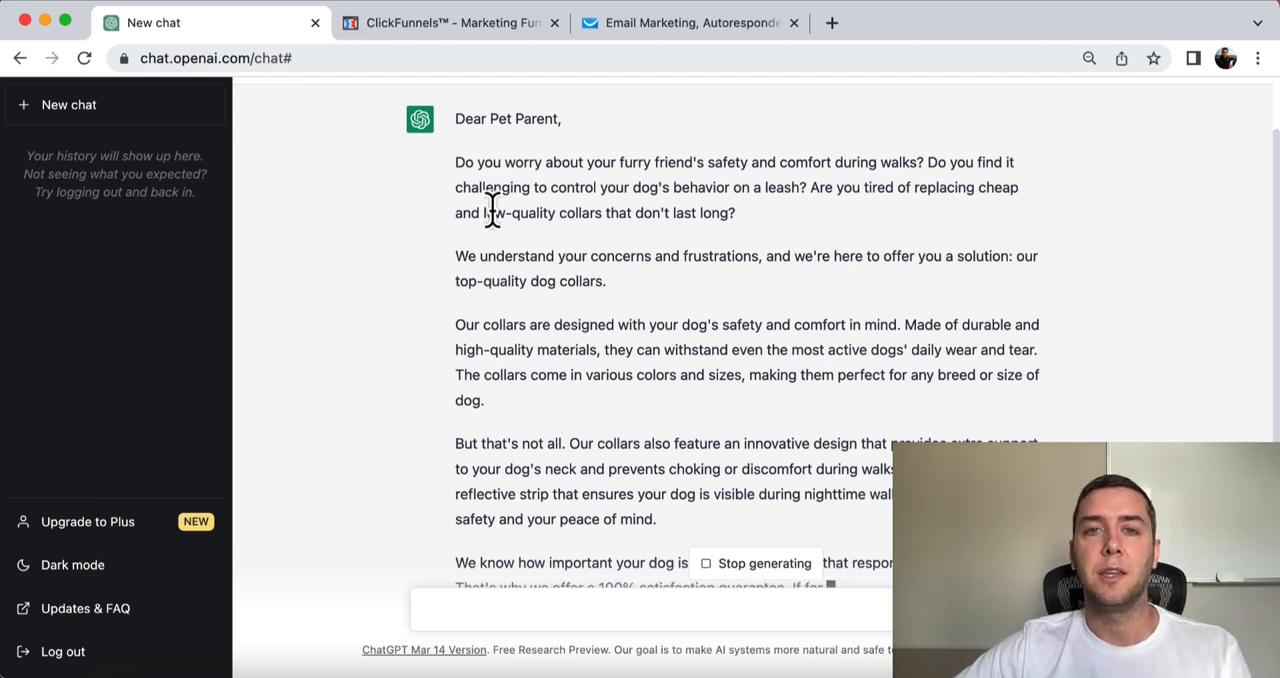
Highlight the letter's opening problem paragraph and read down to the SAFETY10 discount sign-off
{"action": "left_click_drag", "start_coordinate": [454, 162], "coordinate": [736, 212]}
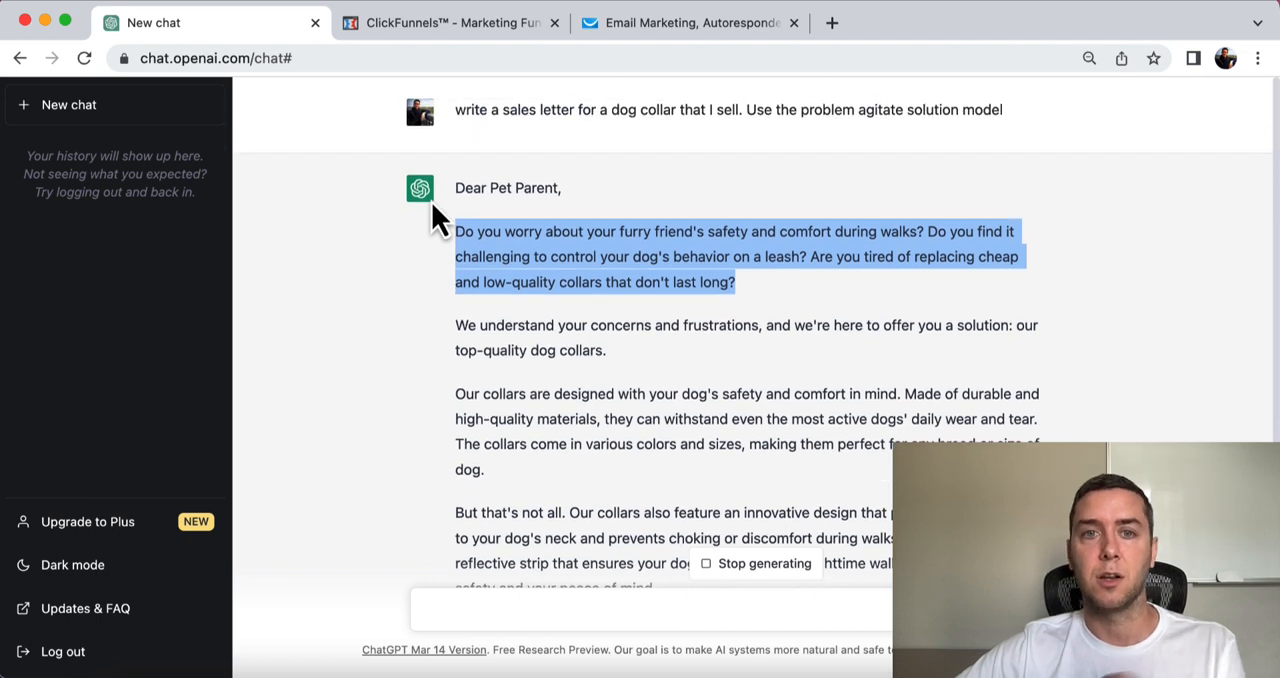
{"action": "mouse_move", "coordinate": [476, 266]}
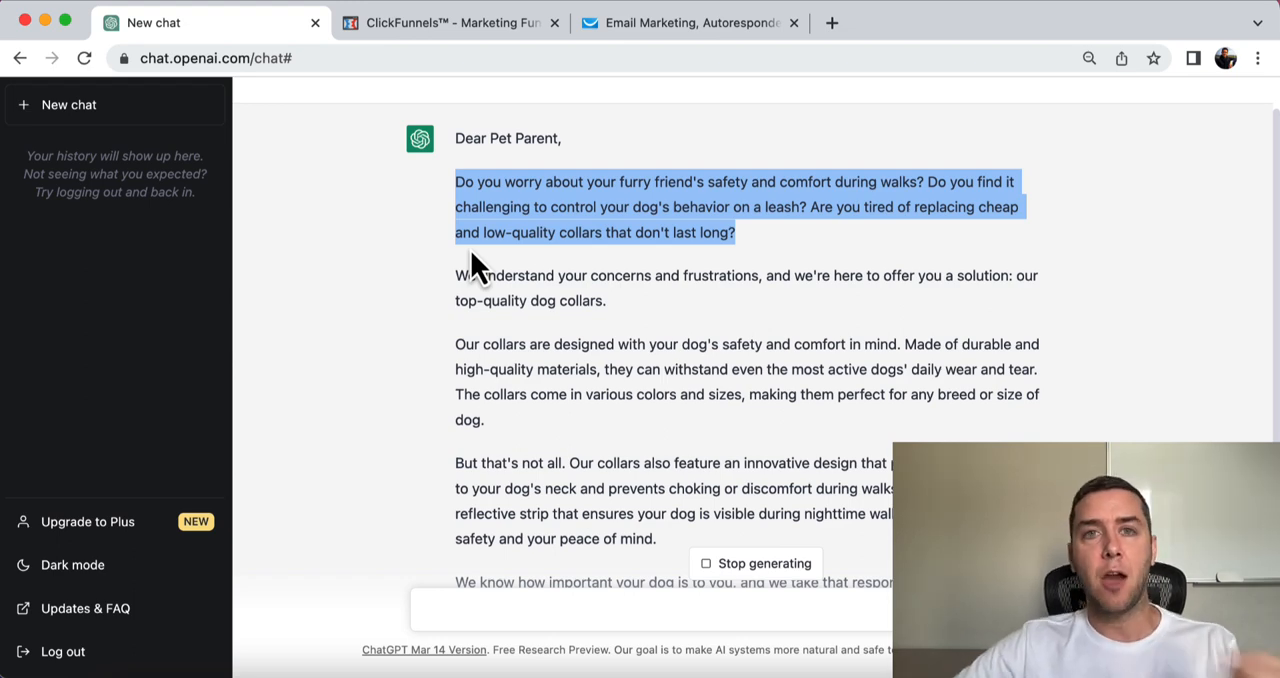
{"action": "scroll", "scroll_direction": "down", "scroll_amount": 3}
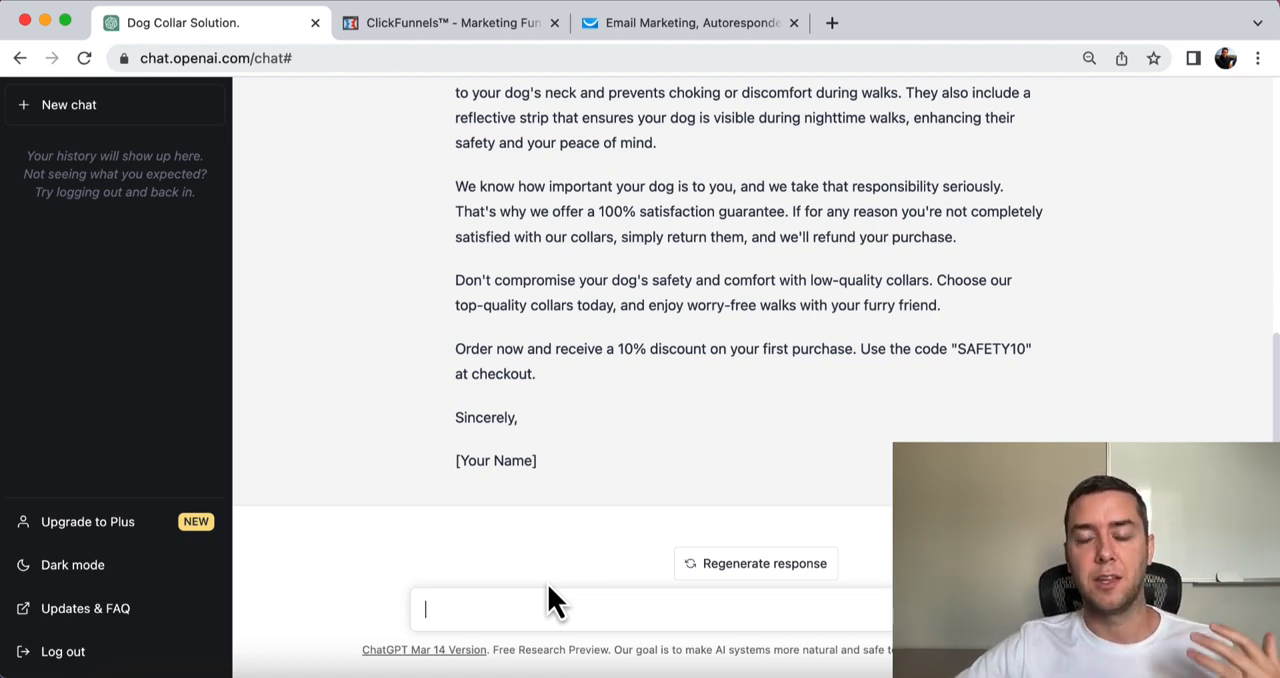
{"action": "mouse_move", "coordinate": [540, 536]}
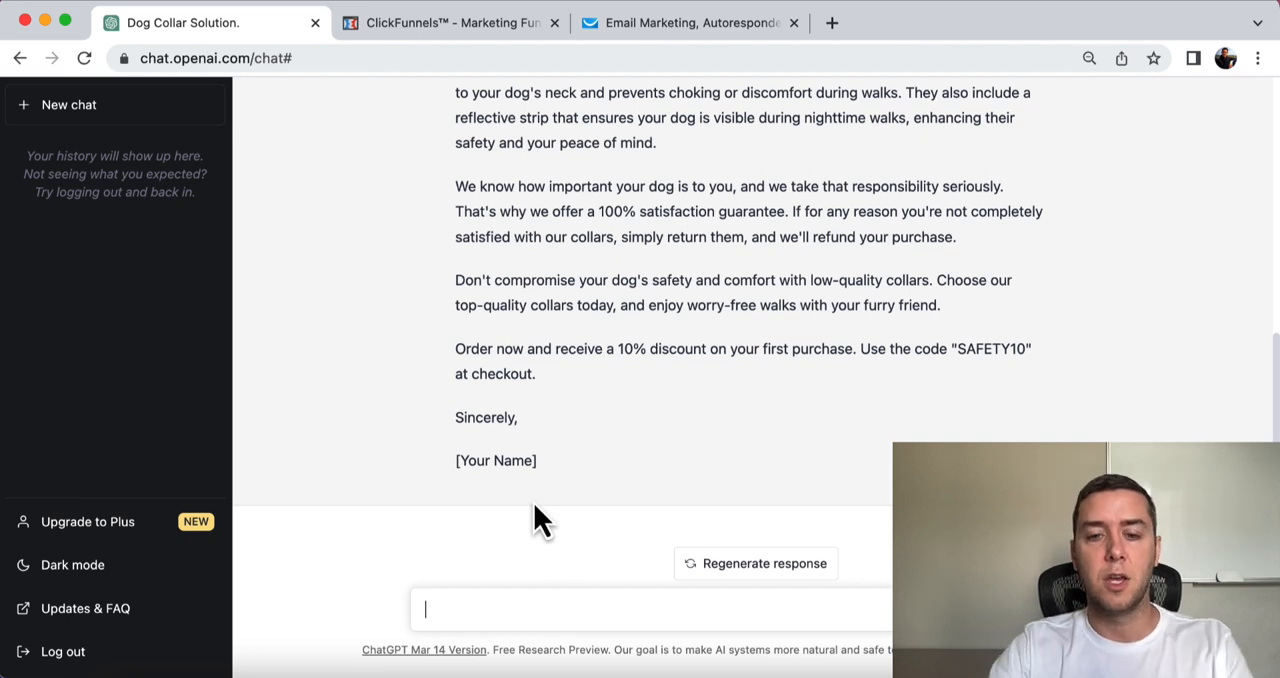
Submit 'write 15 informational email subject lines related to dog collars'
{"action": "type", "text": "w"}
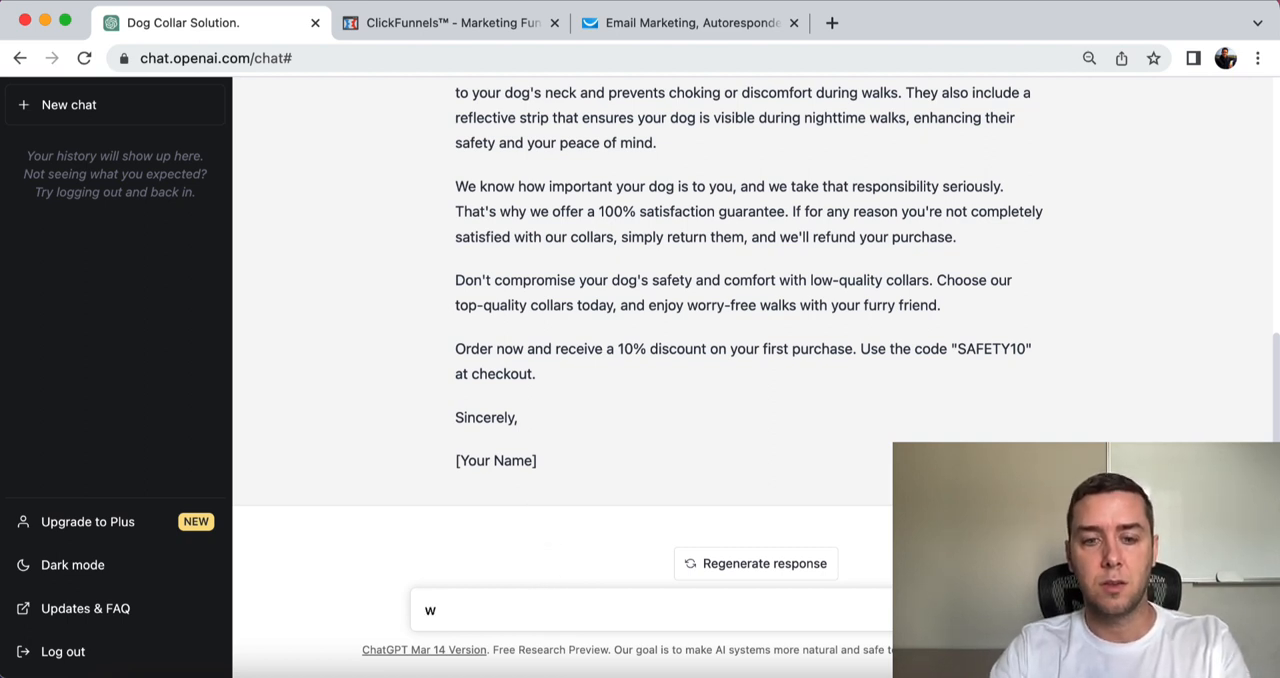
{"action": "type", "text": "rite 15 email subject line"}
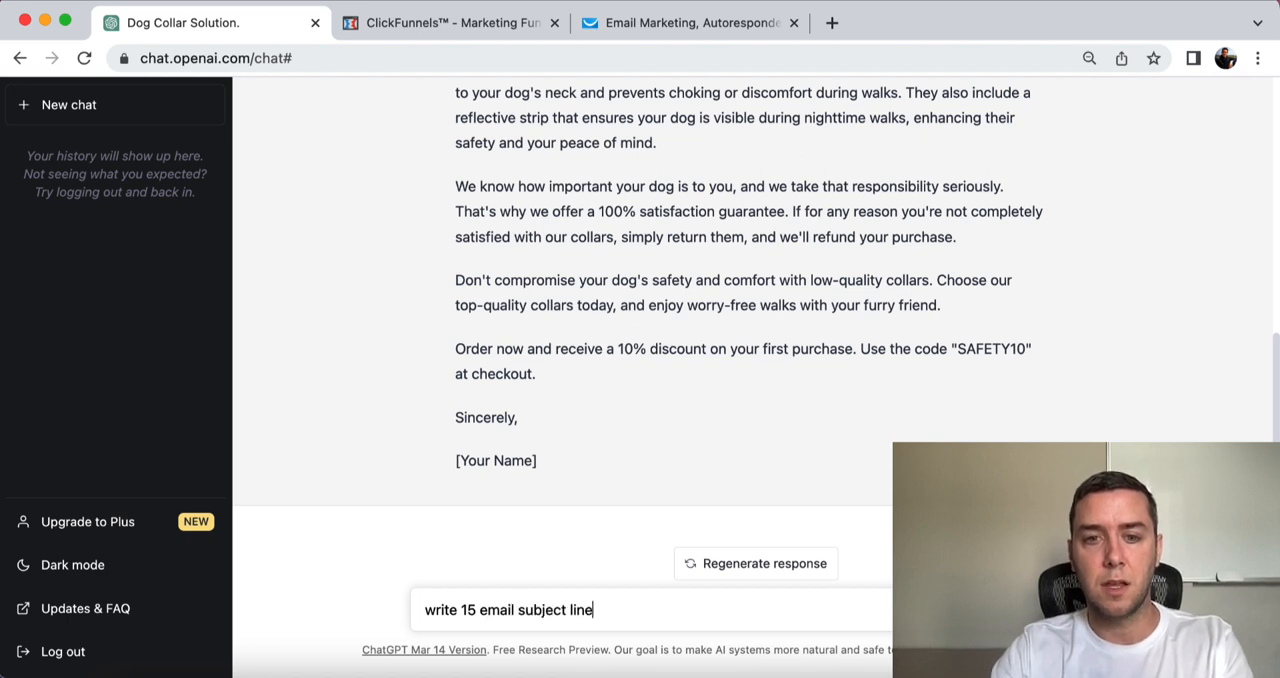
{"action": "type", "text": "s related to"}
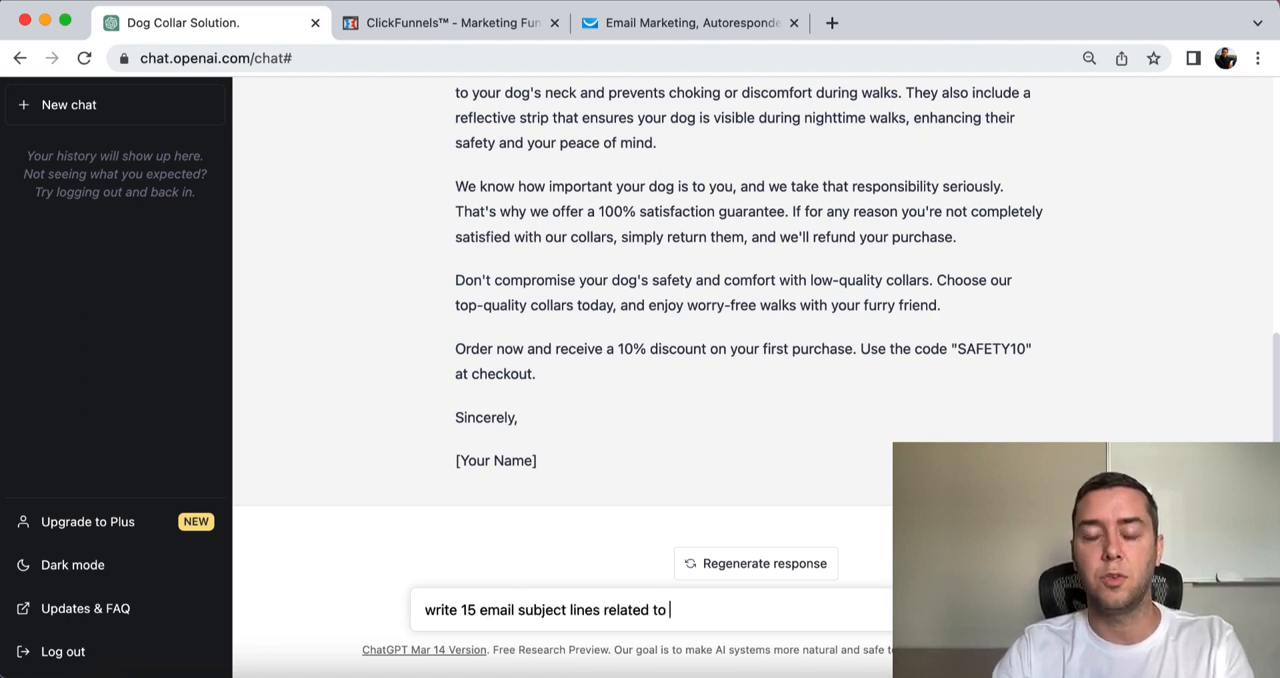
{"action": "type", "text": "do"}
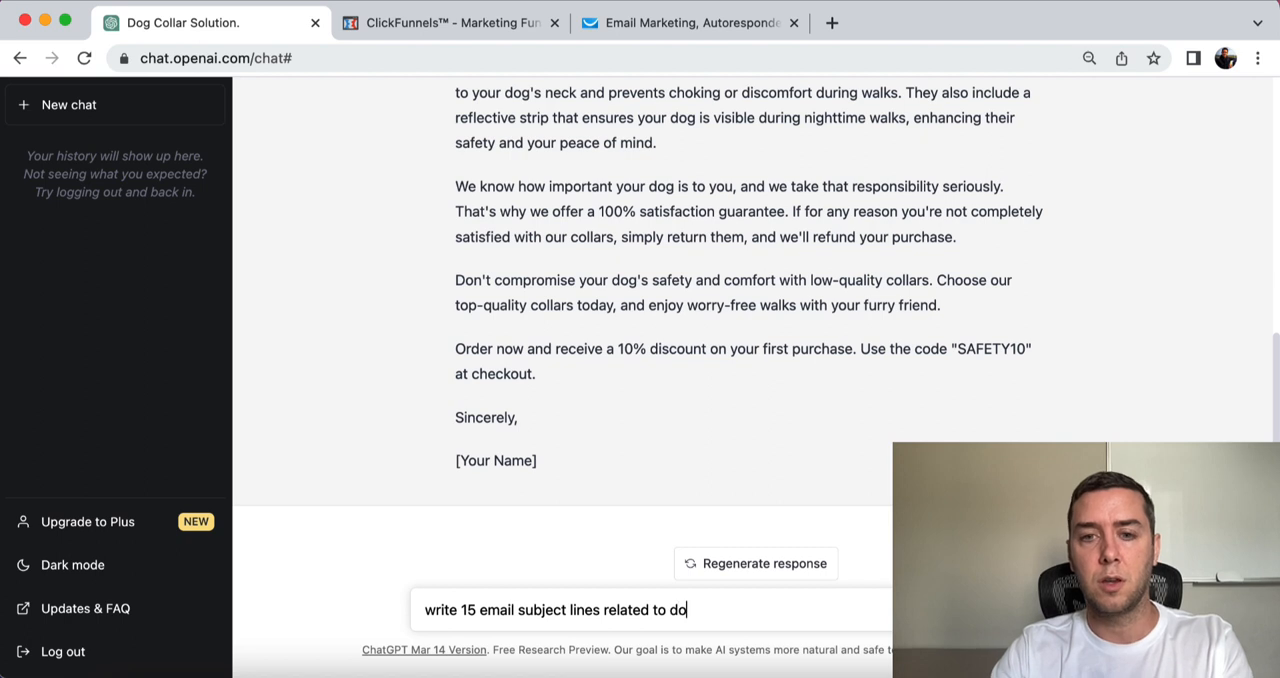
{"action": "type", "text": "g collars"}
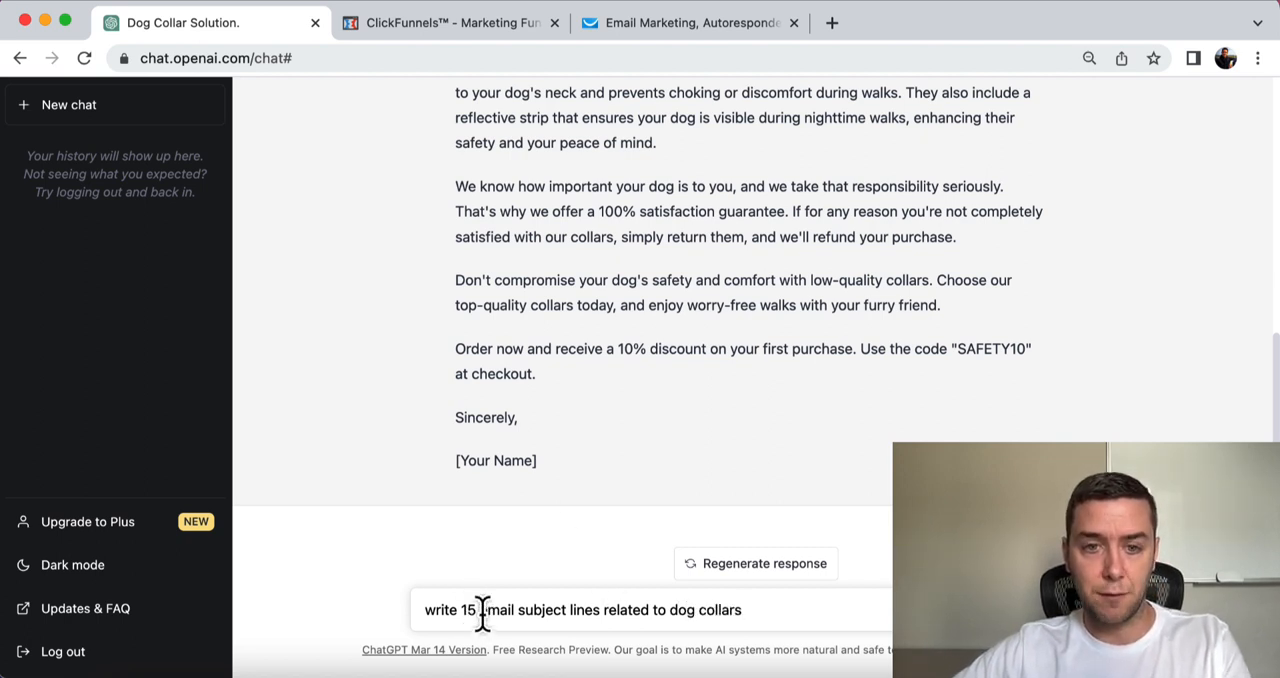
{"action": "type", "text": "inform"}
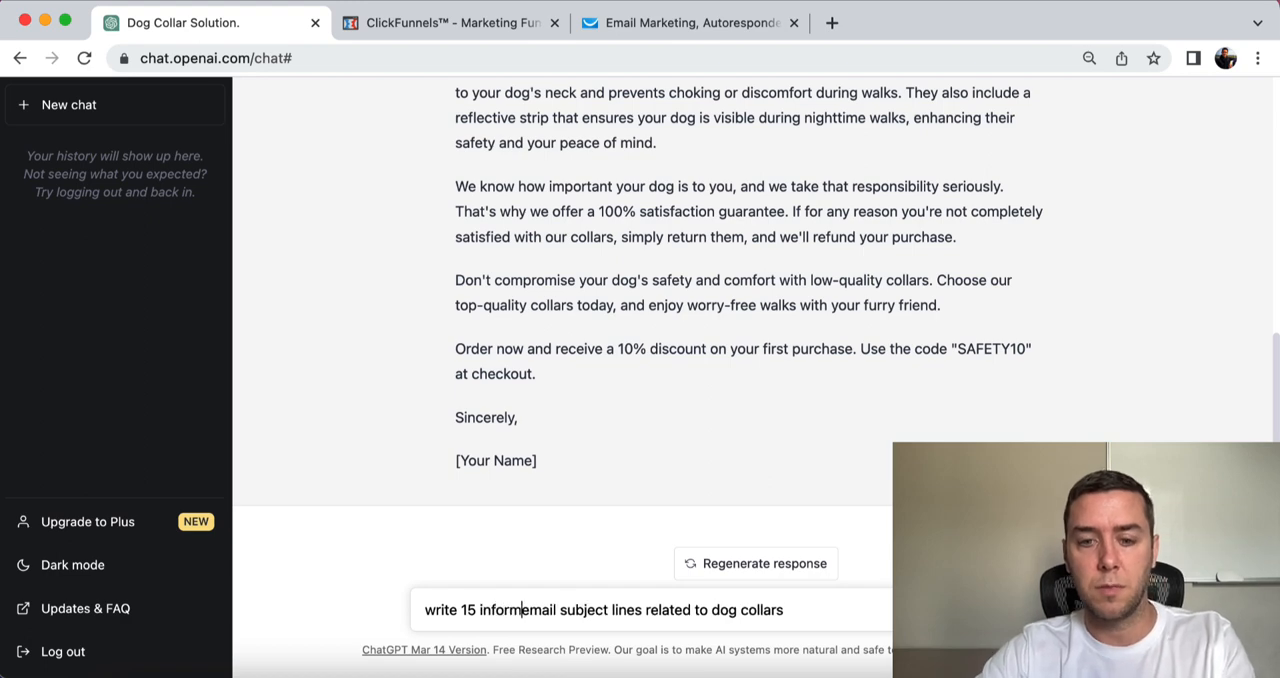
{"action": "type", "text": "ational "}
{"action": "key", "text": "Enter"}
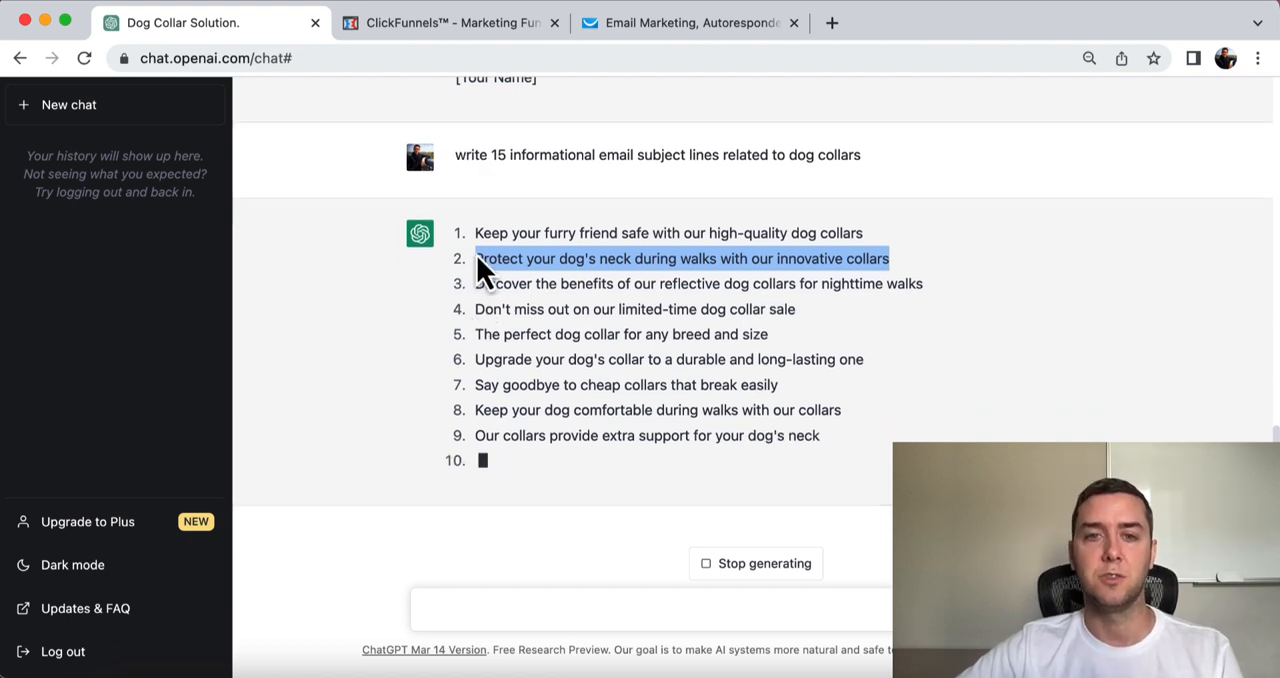
Leave the finished subject-line list and switch to the ClickFunnels battery funnel tab
{"action": "left_click", "coordinate": [460, 22]}
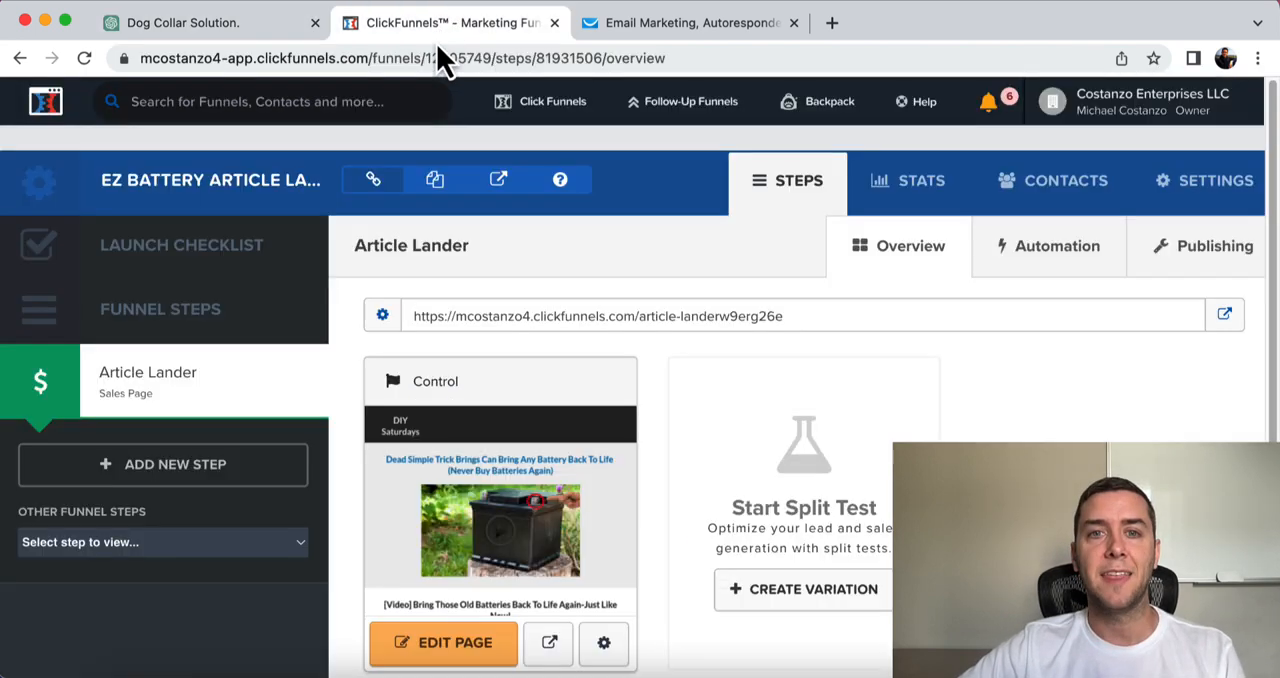
{"action": "mouse_move", "coordinate": [484, 278]}
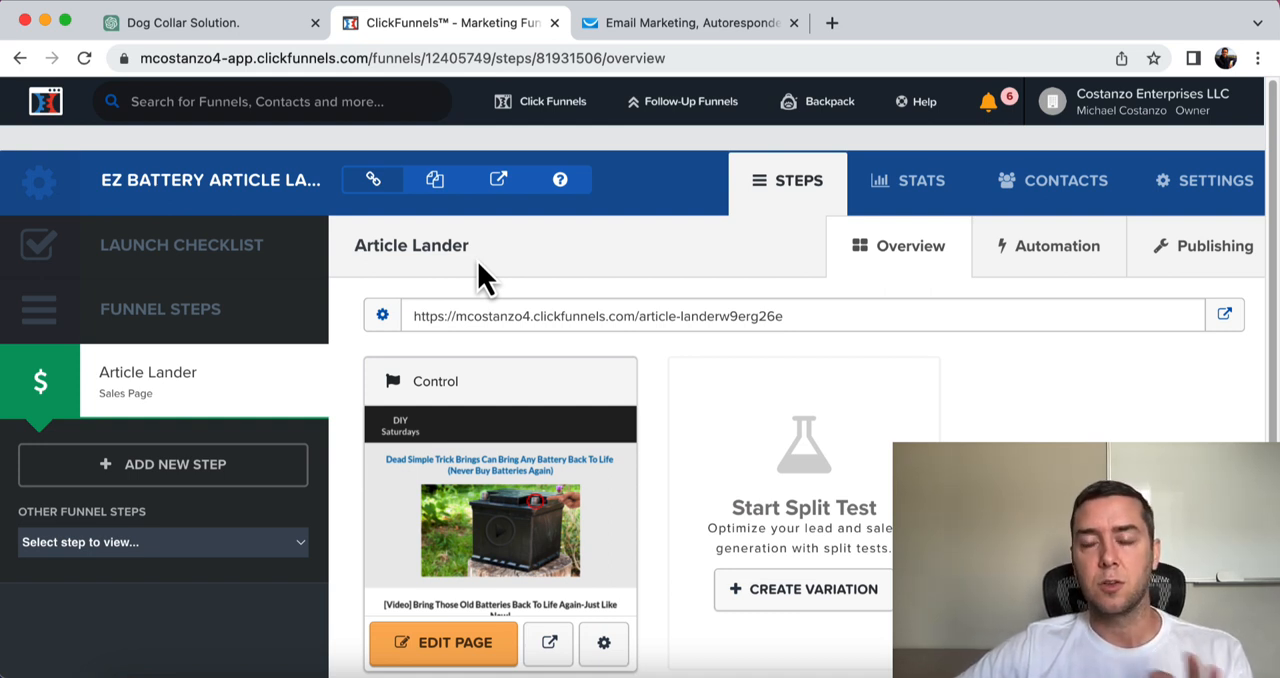
{"action": "mouse_move", "coordinate": [564, 544]}
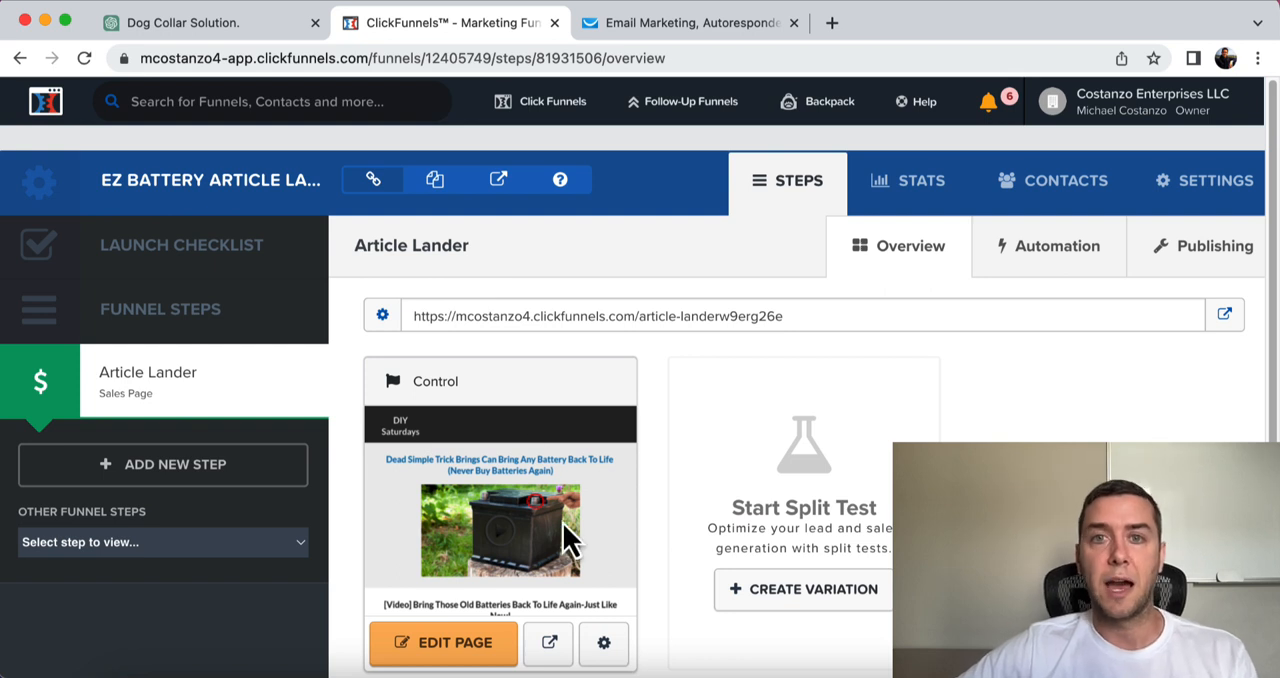
{"action": "mouse_move", "coordinate": [662, 438]}
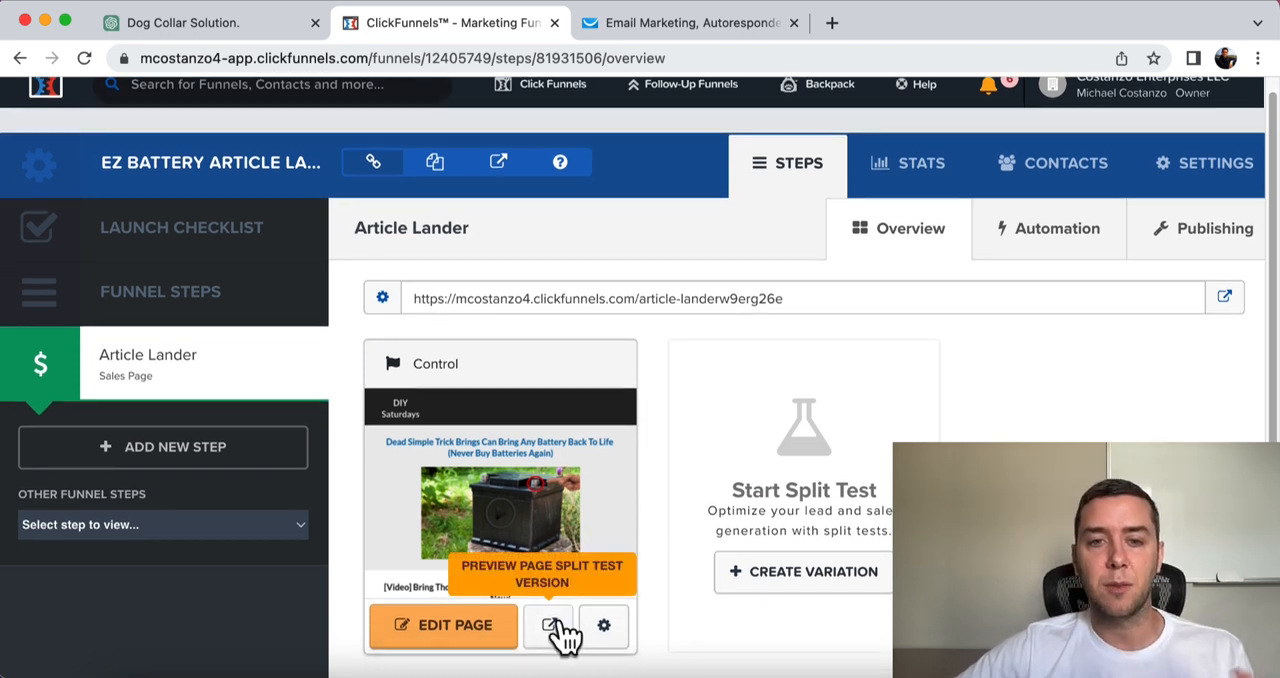
Preview the DIY Saturdays battery lander and read down to the 19,000-users claim and media logos
{"action": "left_click", "coordinate": [550, 628]}
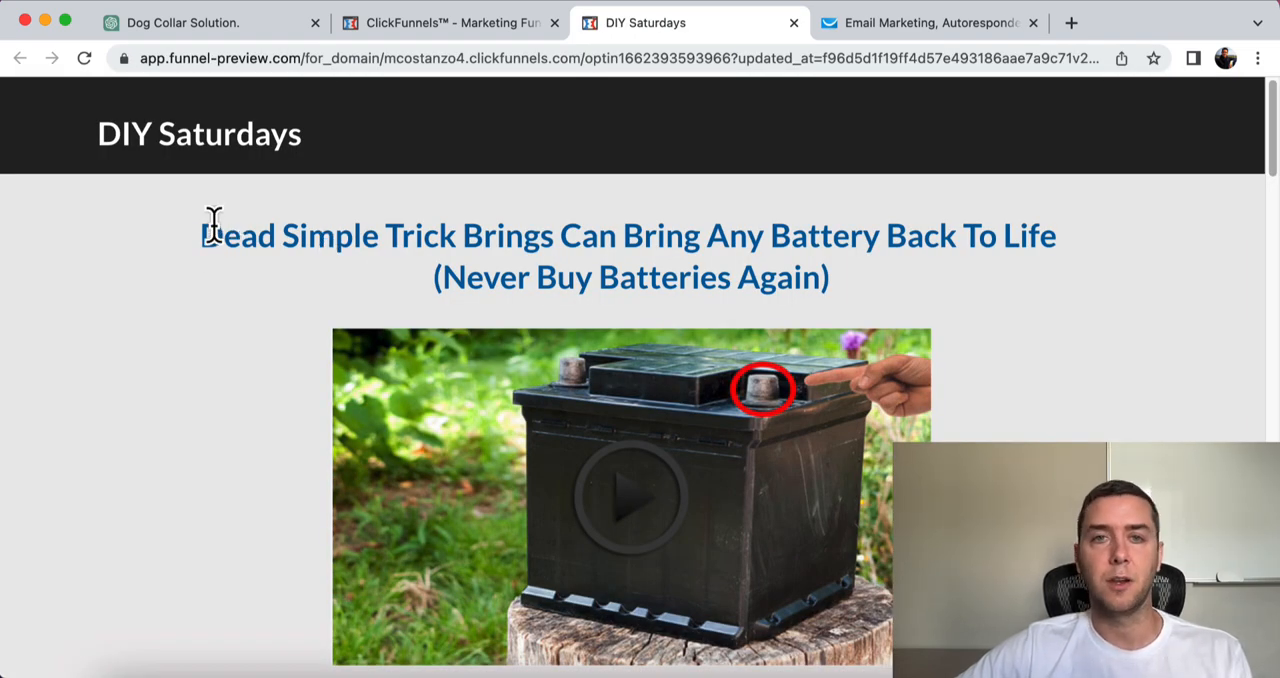
{"action": "scroll", "scroll_direction": "down", "scroll_amount": 3}
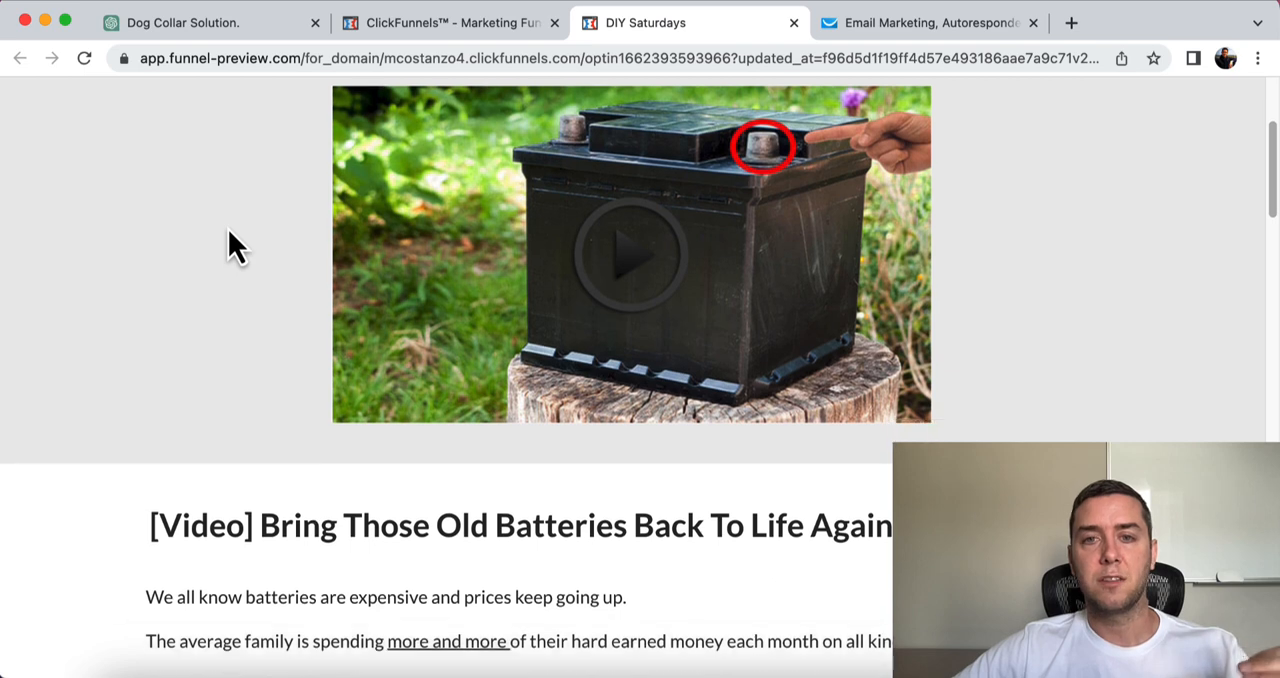
{"action": "scroll", "scroll_direction": "down", "scroll_amount": 3}
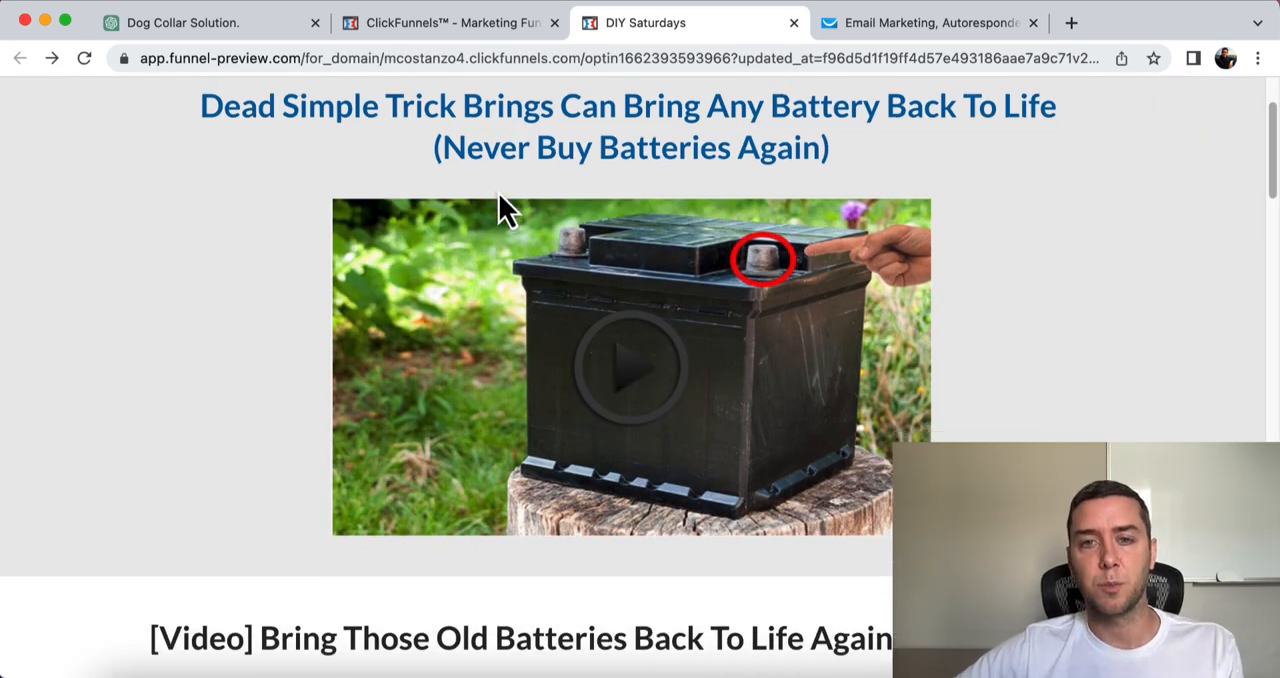
{"action": "scroll", "scroll_direction": "down", "scroll_amount": 3}
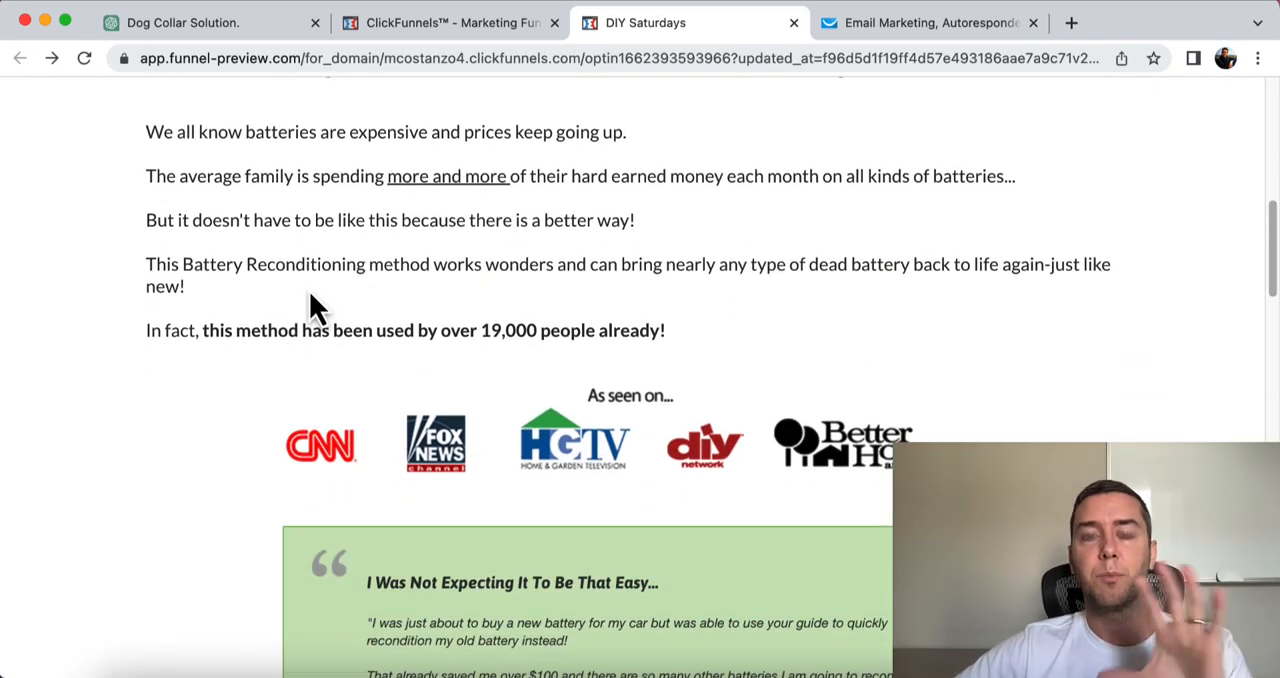
From the funnel overview, launch Edit Page on the Control thumbnail to load the article lander editor
{"action": "left_click", "coordinate": [460, 22]}
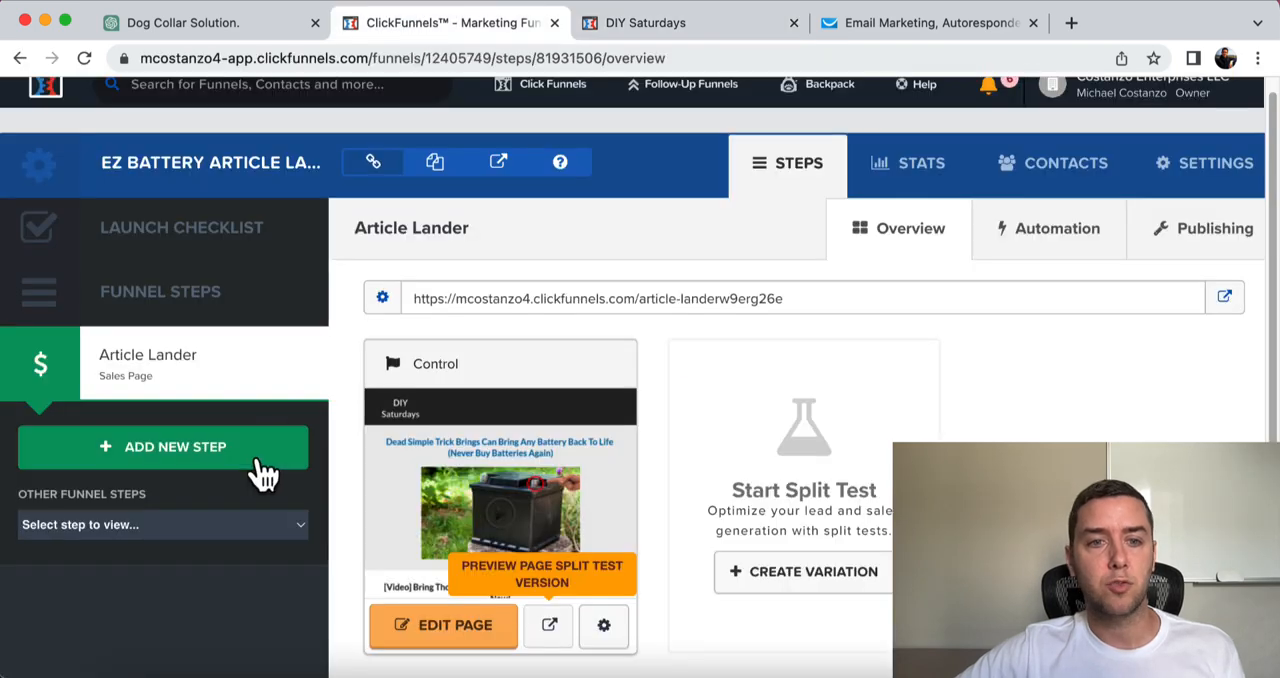
{"action": "left_click", "coordinate": [444, 624]}
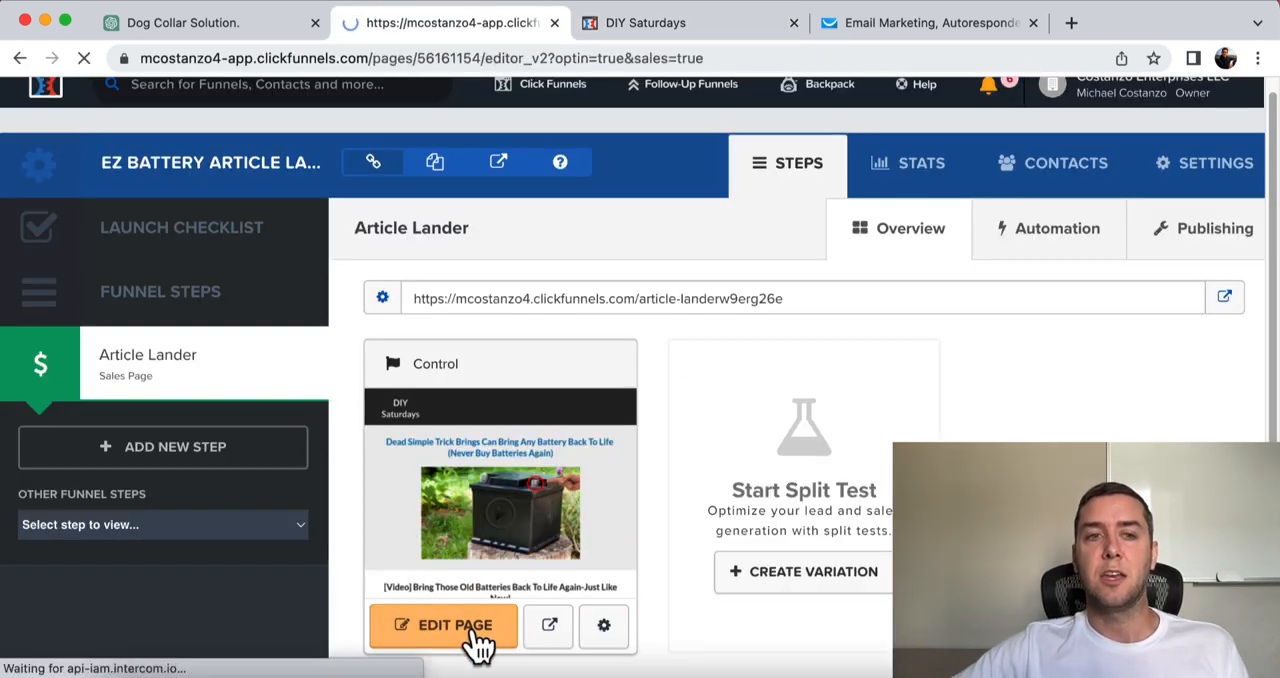
{"action": "left_click", "coordinate": [440, 626]}
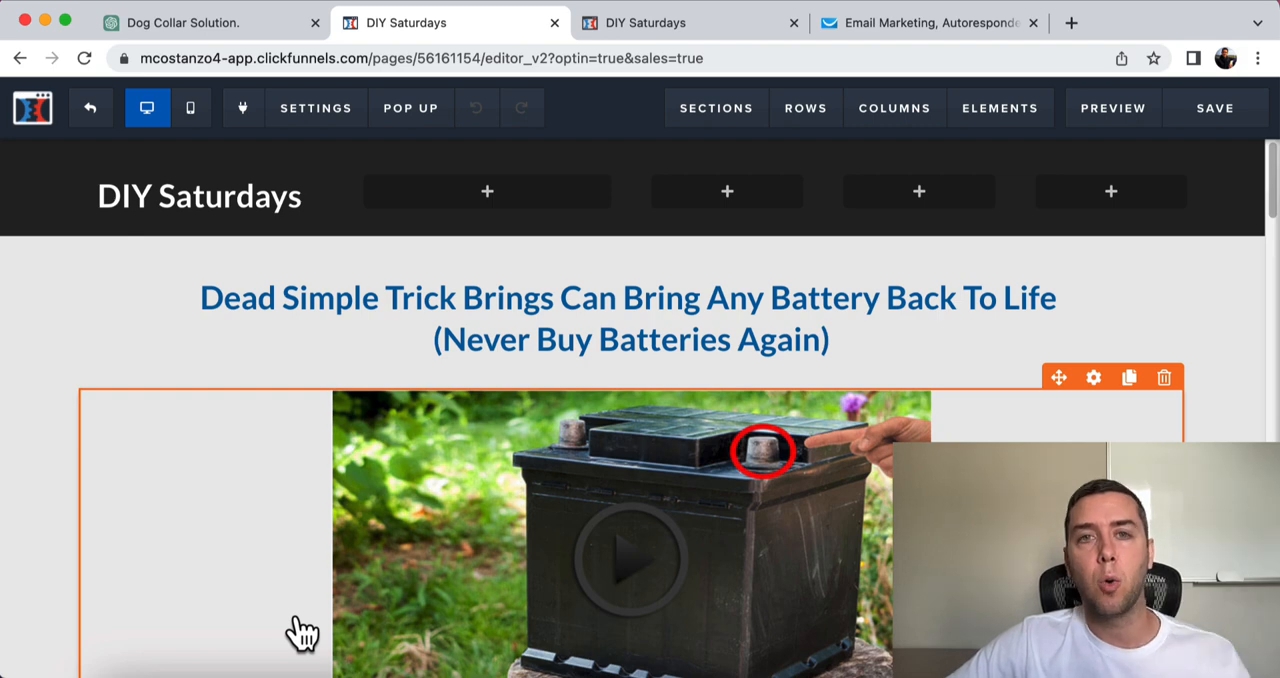
{"action": "left_click", "coordinate": [92, 108]}
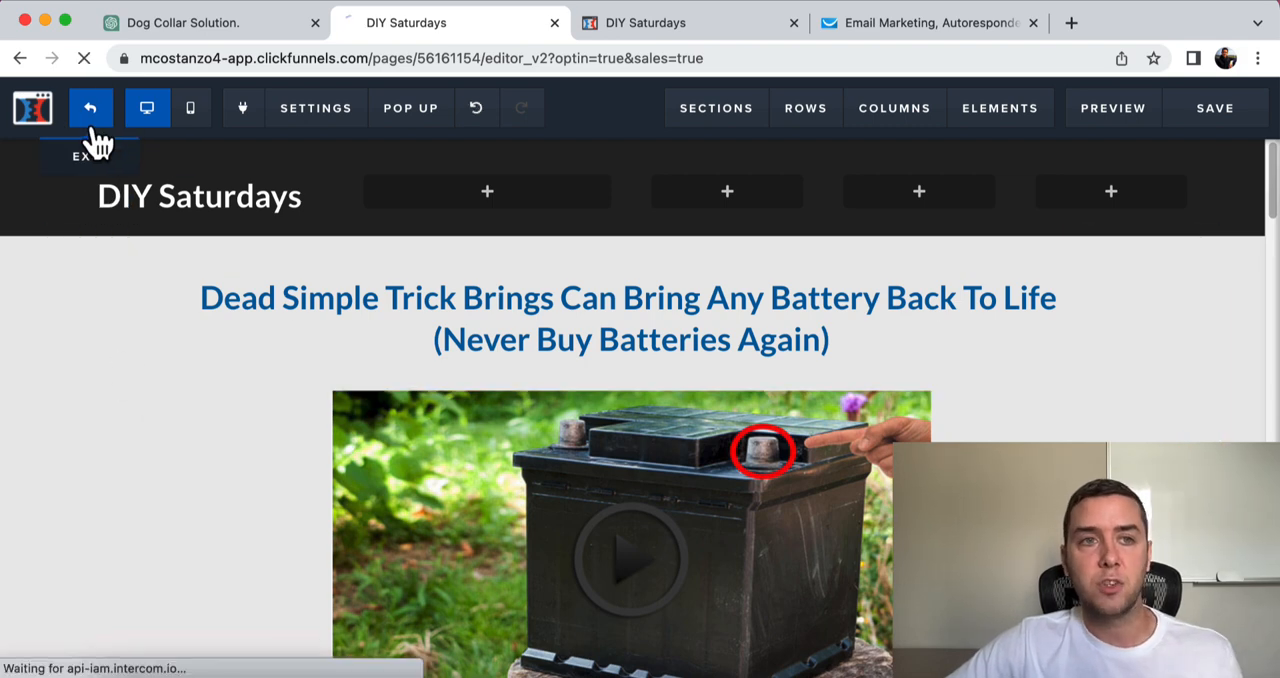
Exit the editor back to the Article Lander step overview with its control thumbnail and split-test option
{"action": "left_click", "coordinate": [92, 108]}
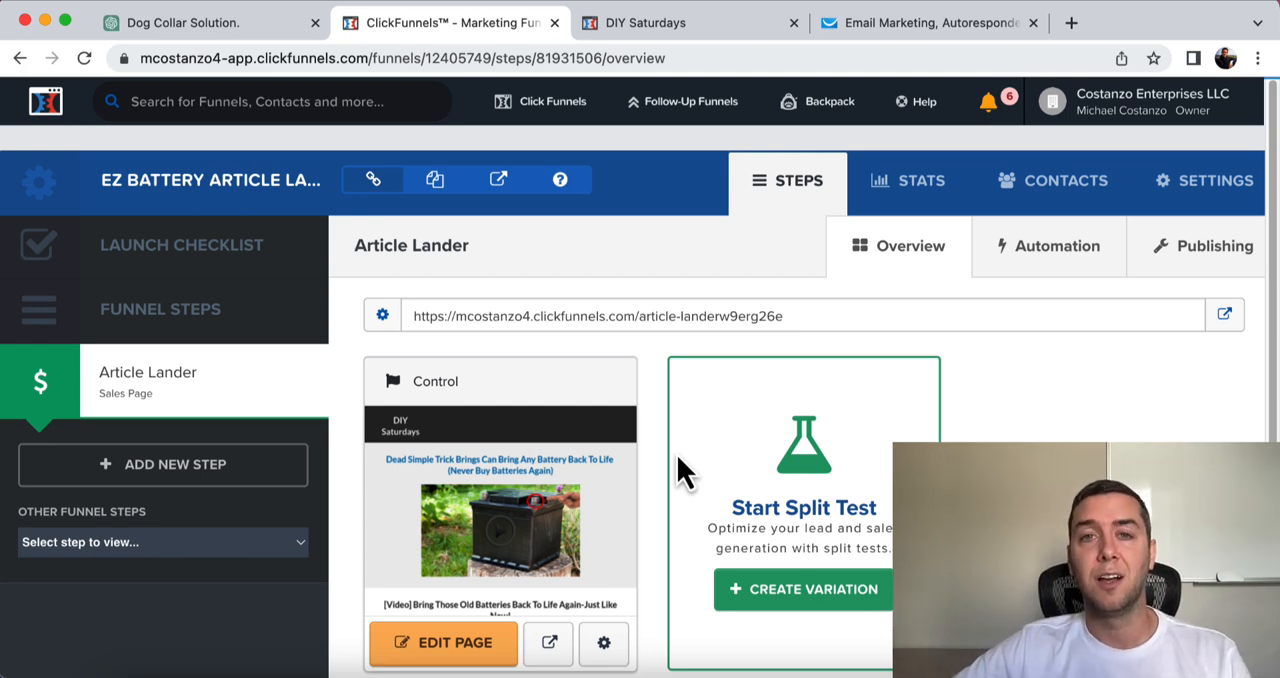
{"action": "mouse_move", "coordinate": [592, 360]}
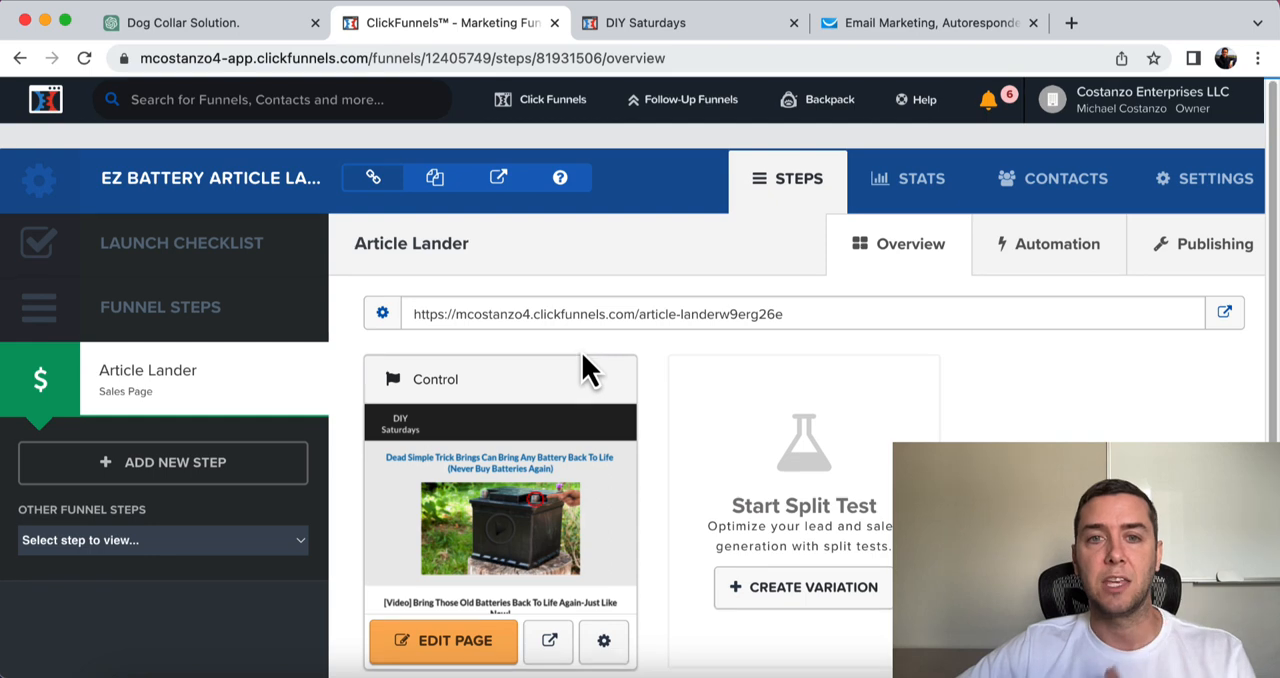
{"action": "scroll", "scroll_direction": "down", "scroll_amount": 3}
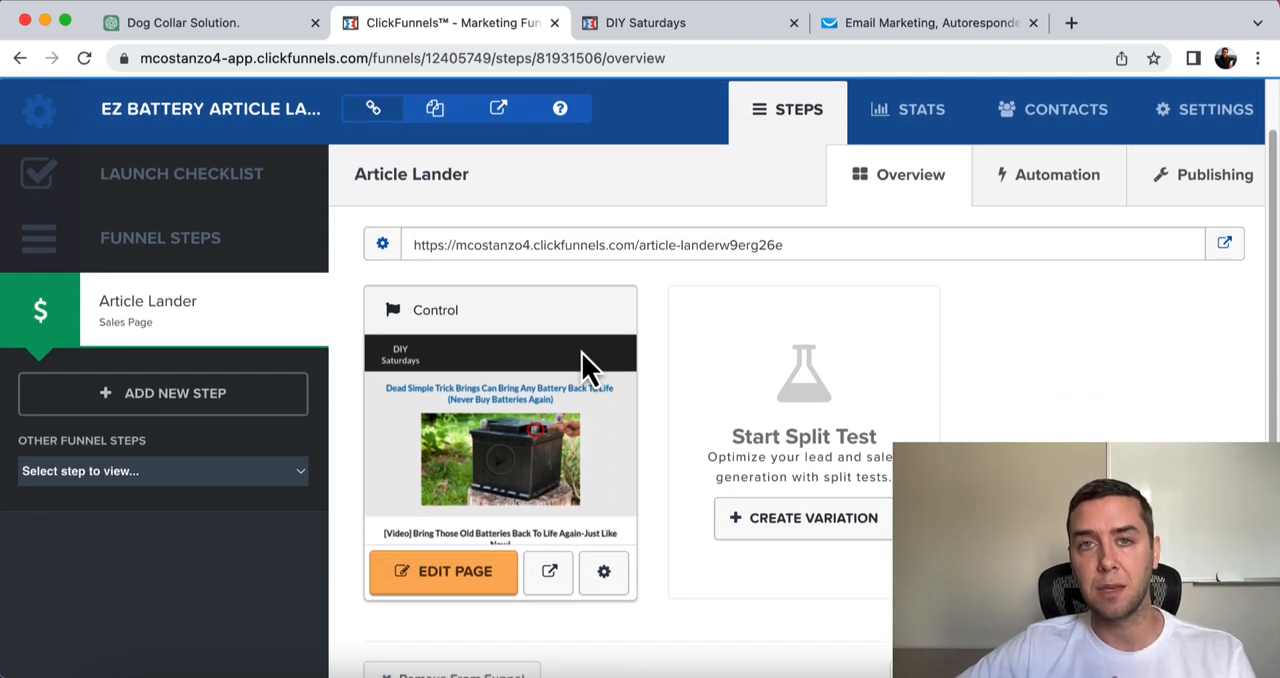
{"action": "mouse_move", "coordinate": [900, 28]}
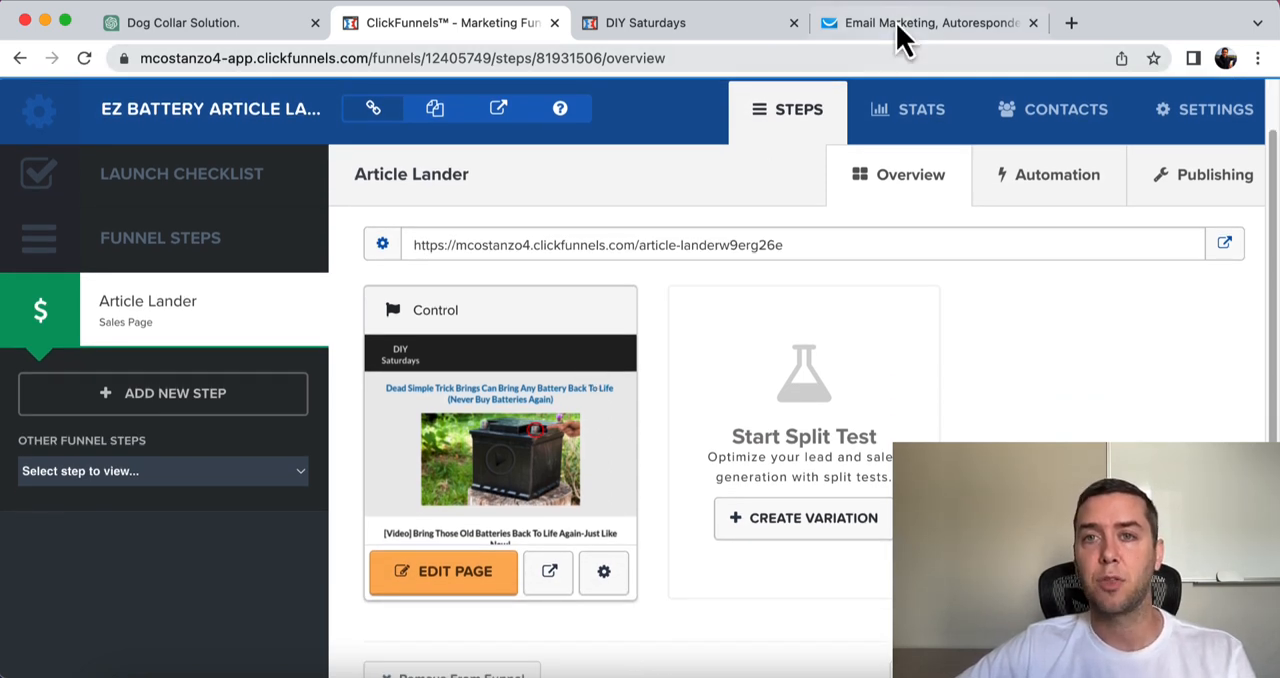
Switch to the GetResponse tab showing quick actions, the empty newsletter panel and tips cards
{"action": "left_click", "coordinate": [930, 22]}
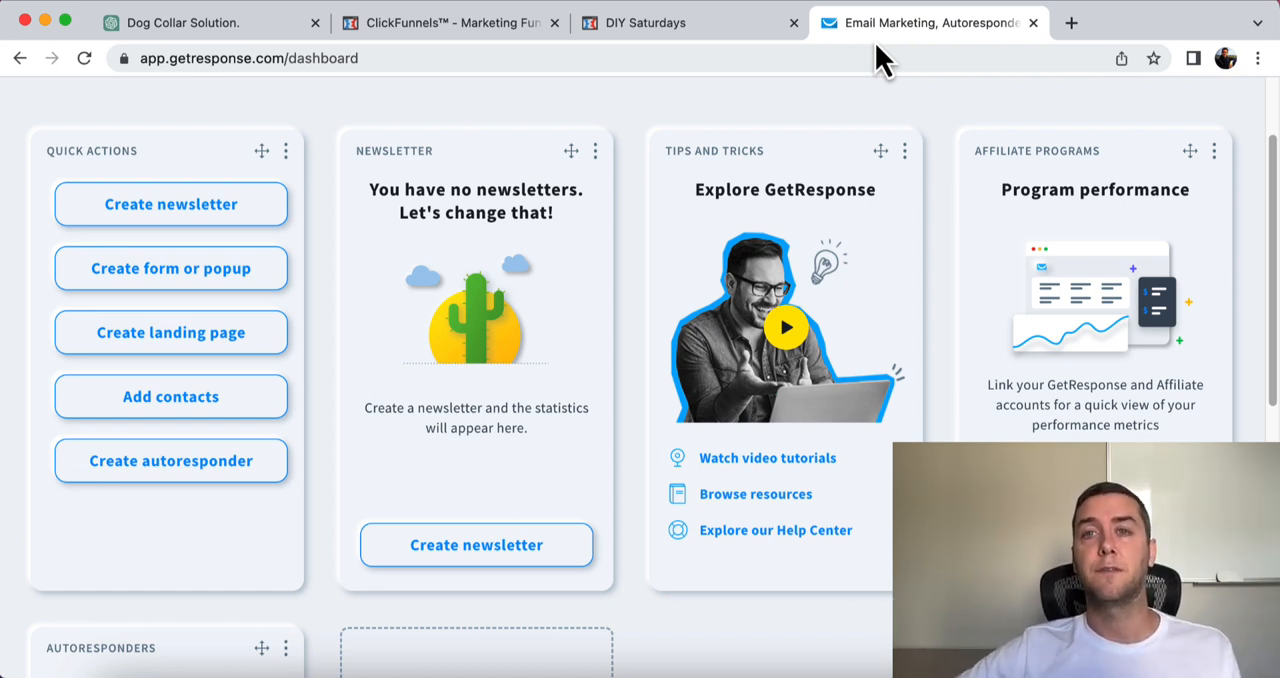
{"action": "mouse_move", "coordinate": [876, 58]}
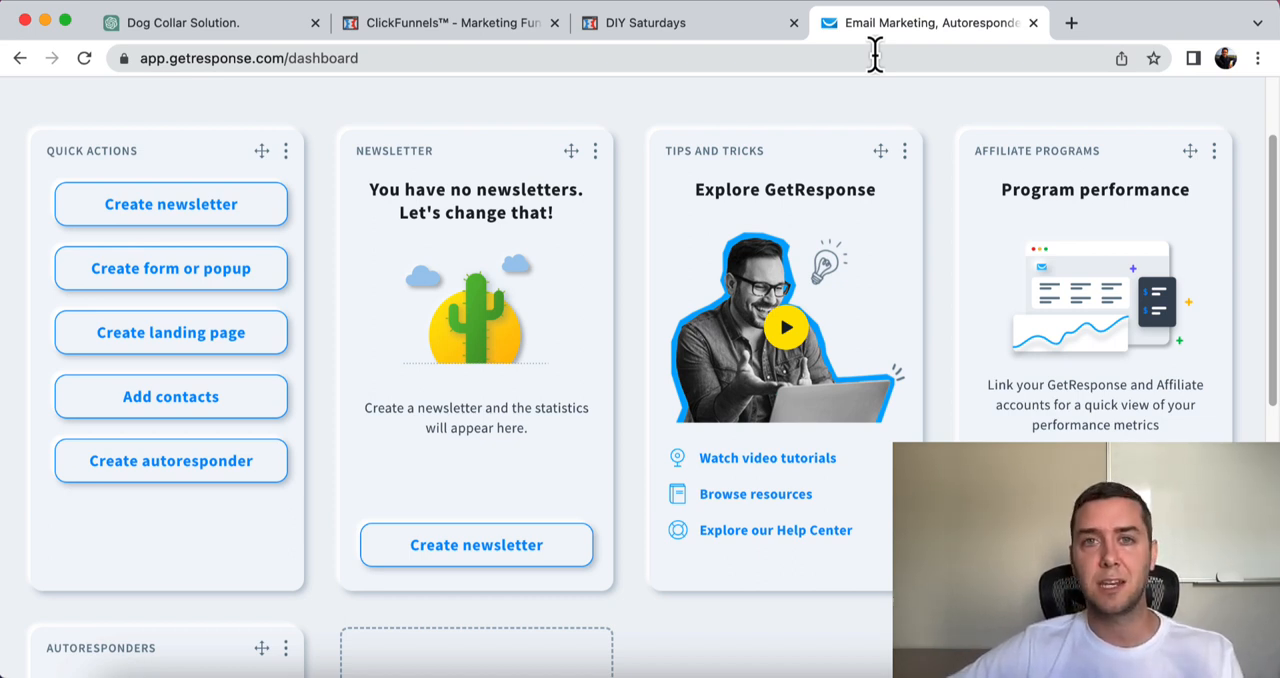
{"action": "mouse_move", "coordinate": [358, 244]}
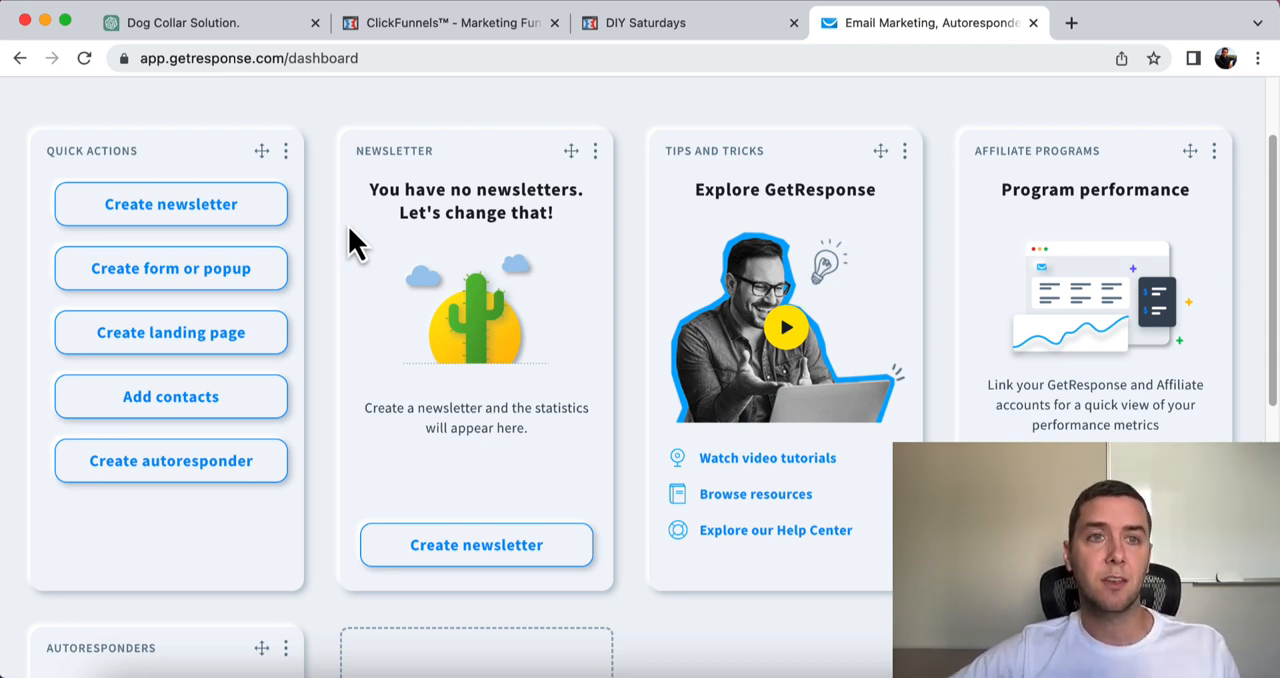
{"action": "left_click", "coordinate": [200, 22]}
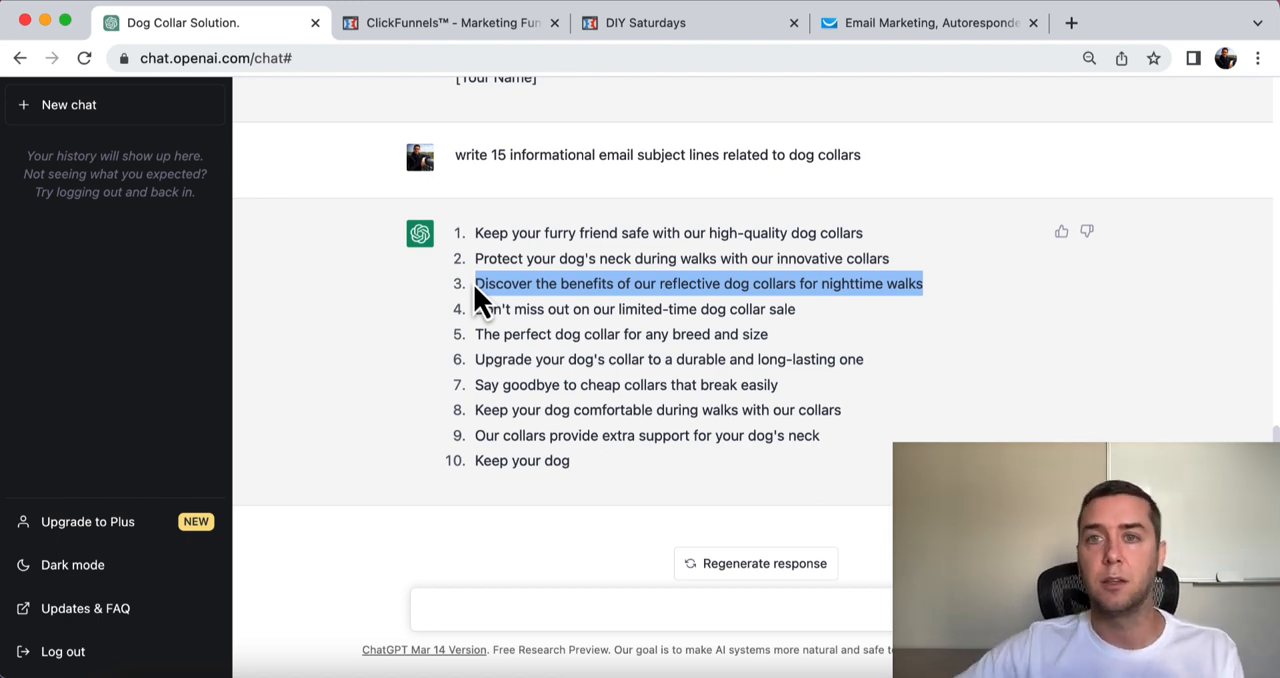
{"action": "left_click", "coordinate": [938, 22]}
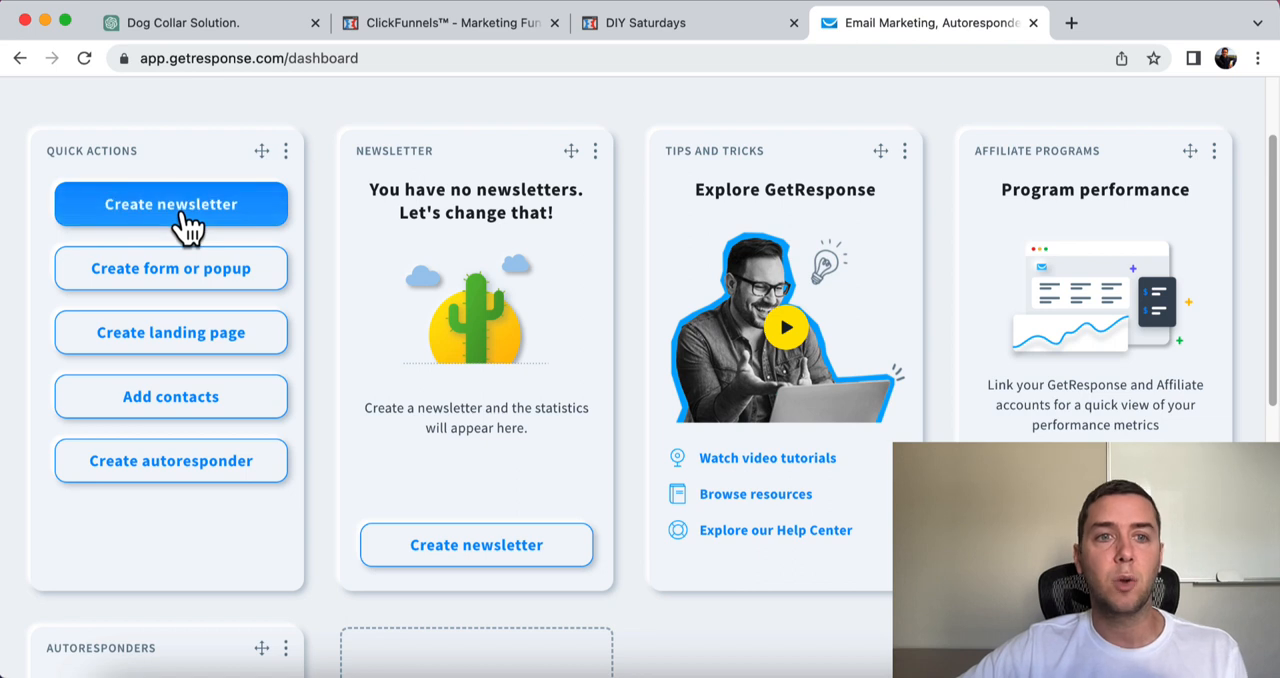